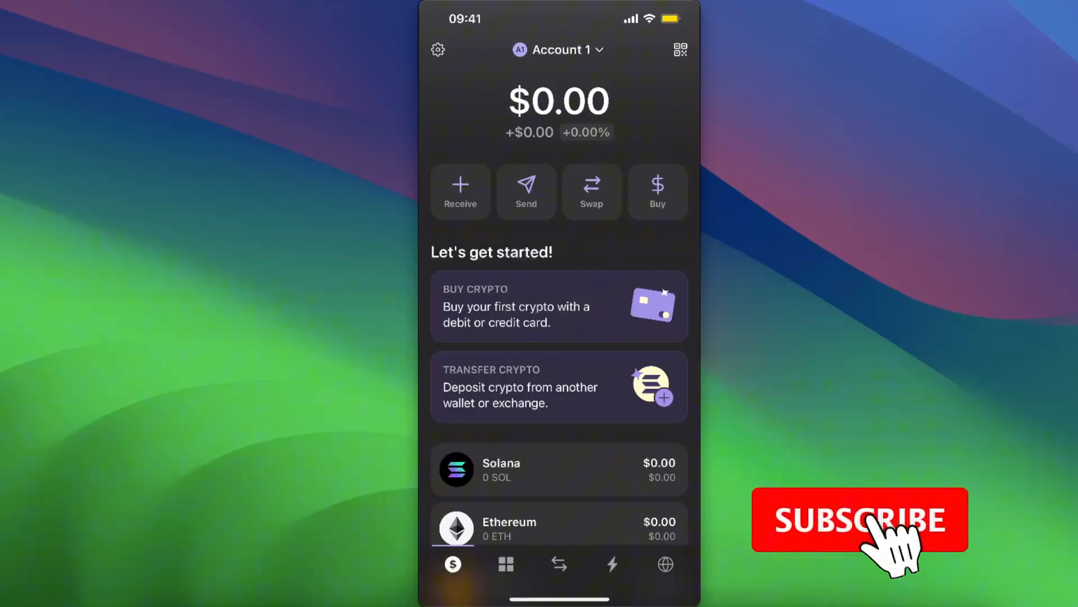
Browse the token list and the Manage token list screen, then close it
click(858, 520)
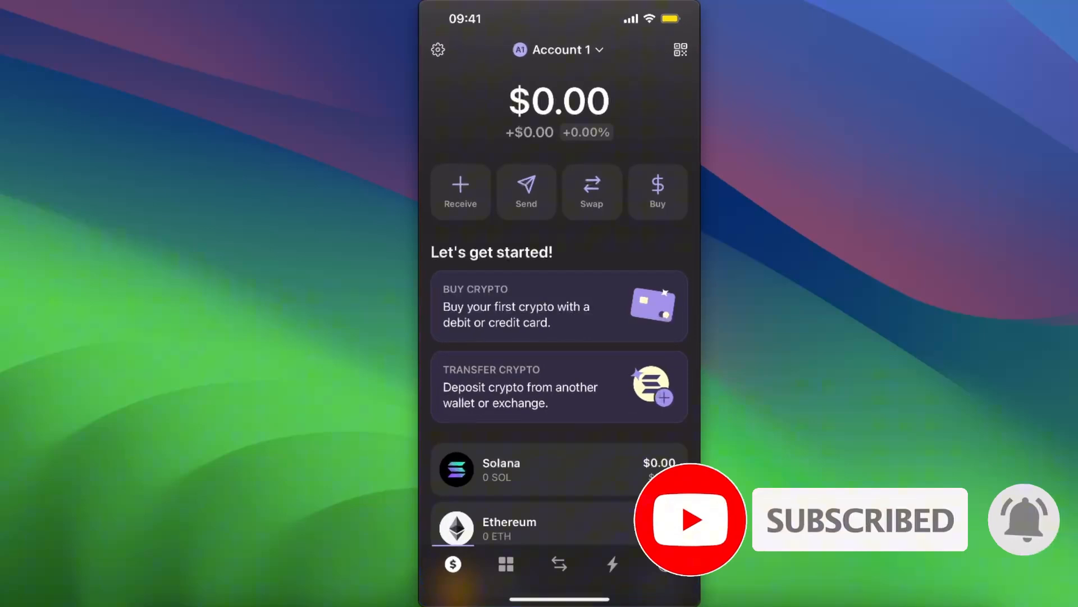
scroll(down, 3)
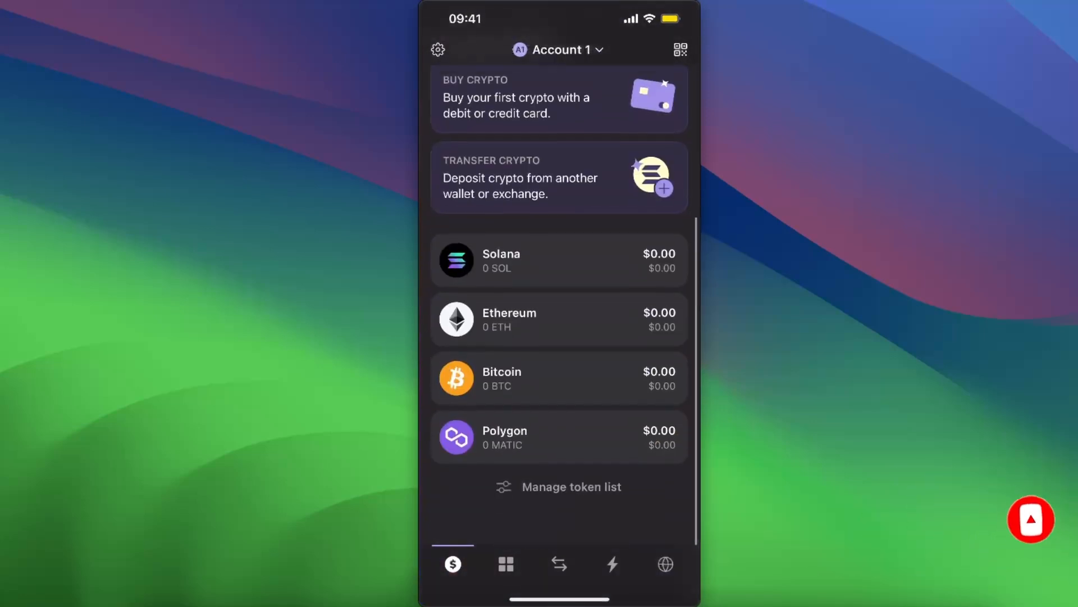
click(571, 486)
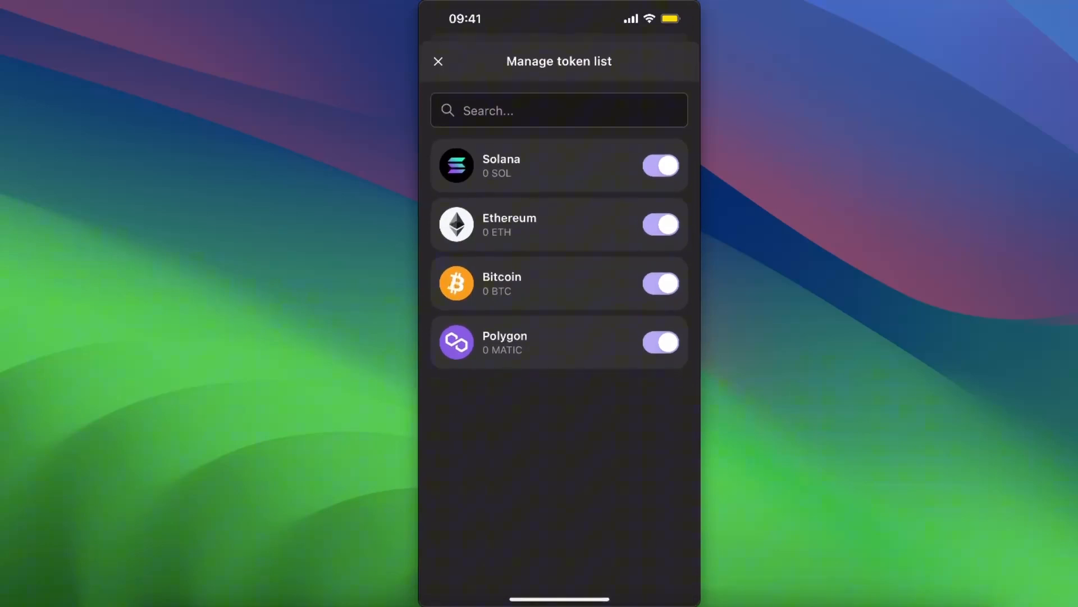
click(438, 60)
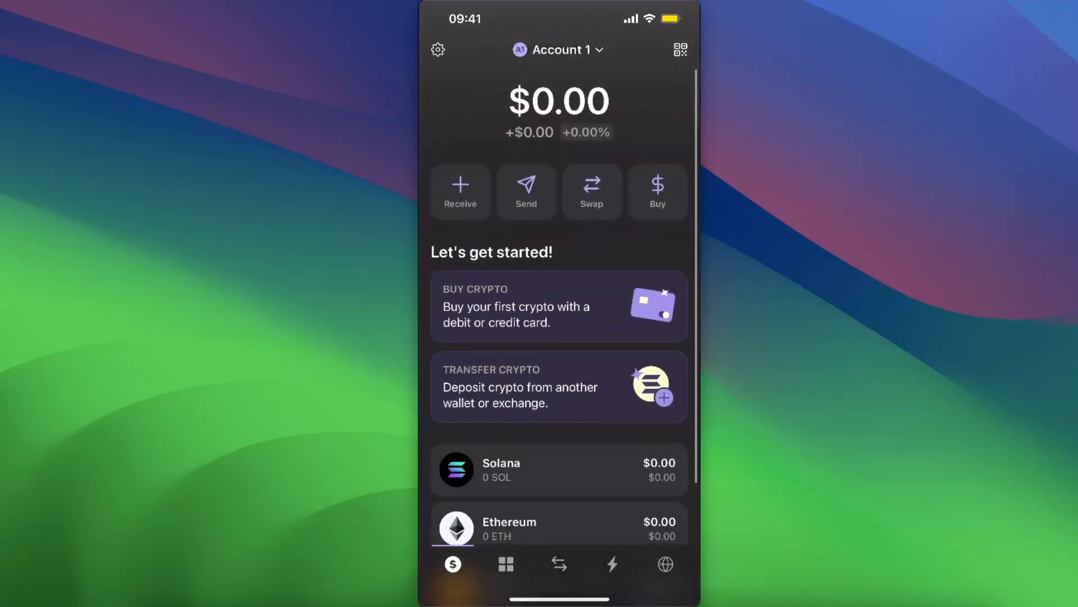
Start a swap from Solana into Popcat and enter an amount of 10 SOL
click(592, 190)
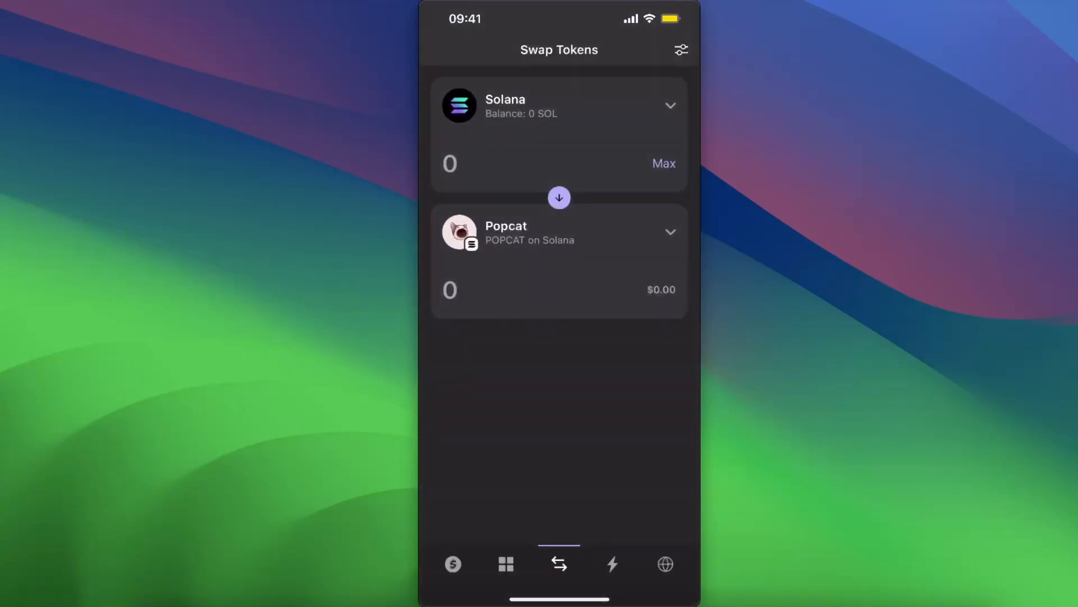
click(449, 163)
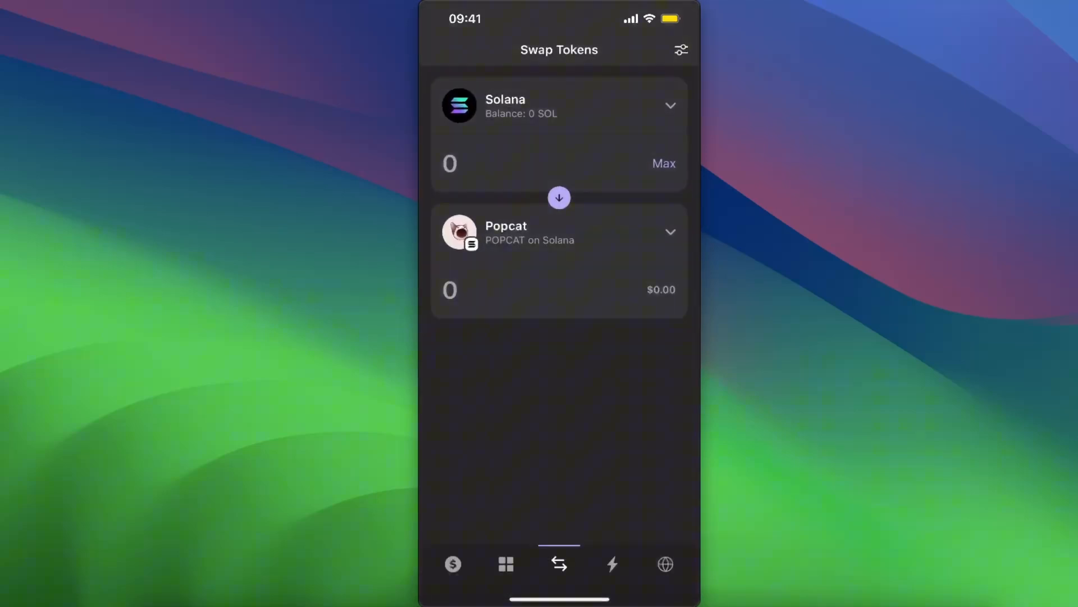
click(454, 164)
text(10)
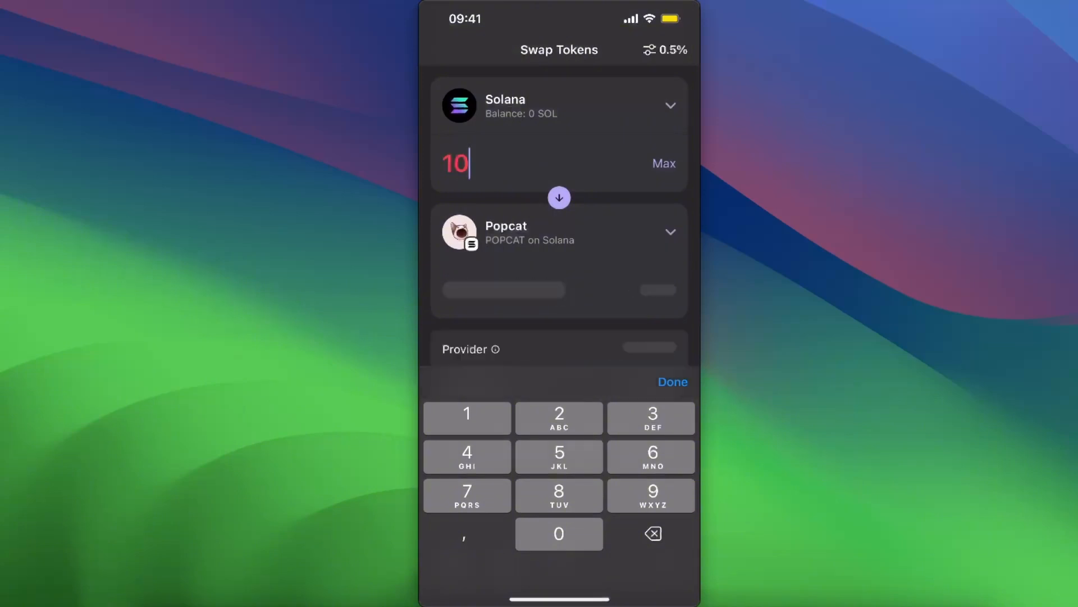
Load the Popcat quote with its insufficient-balance warning, then return home and scroll the token list
click(673, 382)
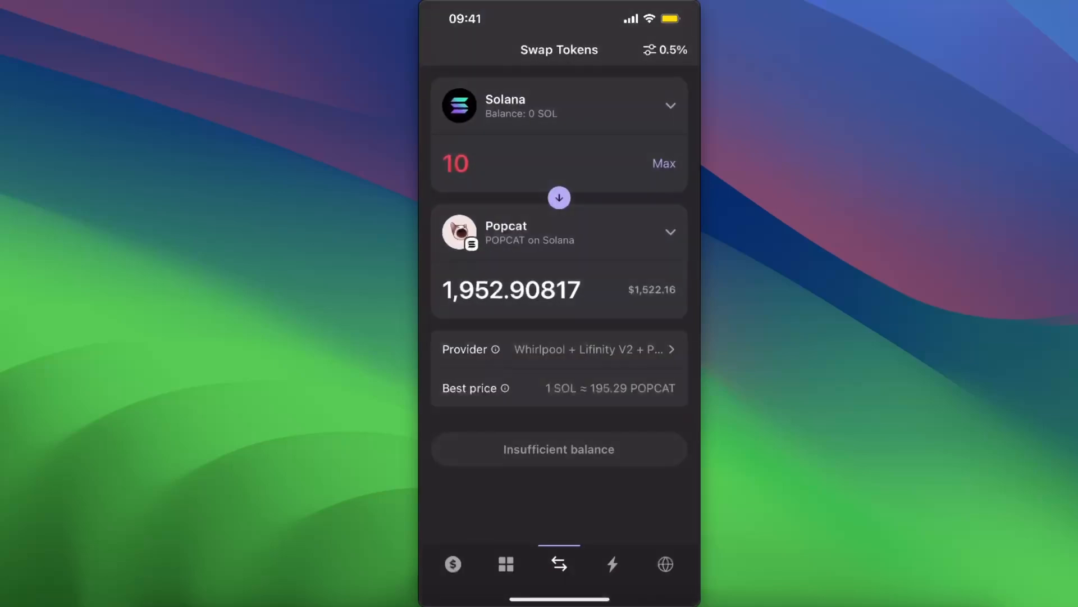
click(454, 564)
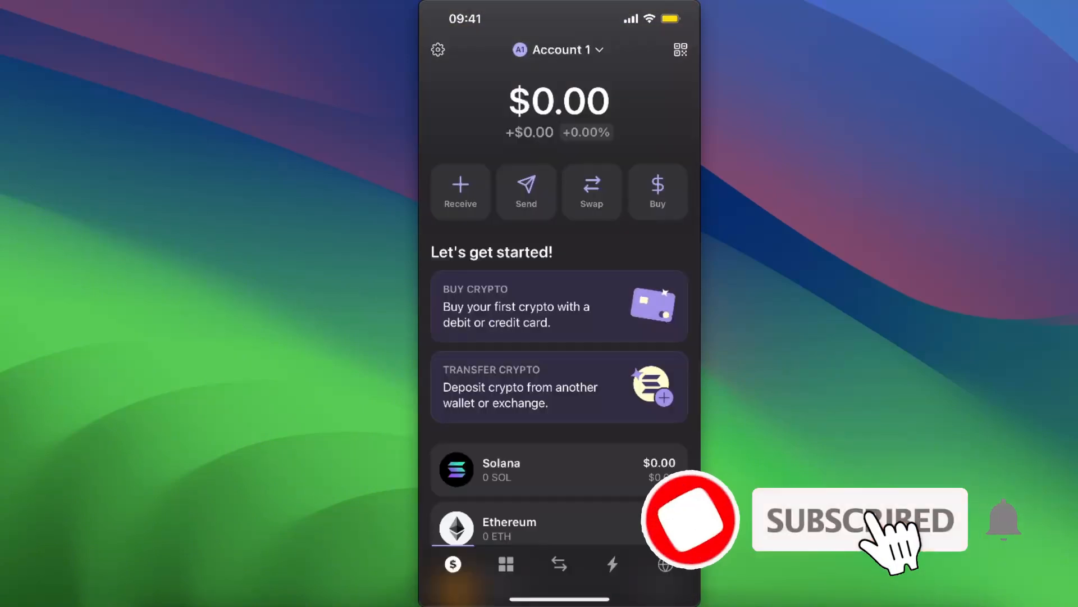
scroll(down, 3)
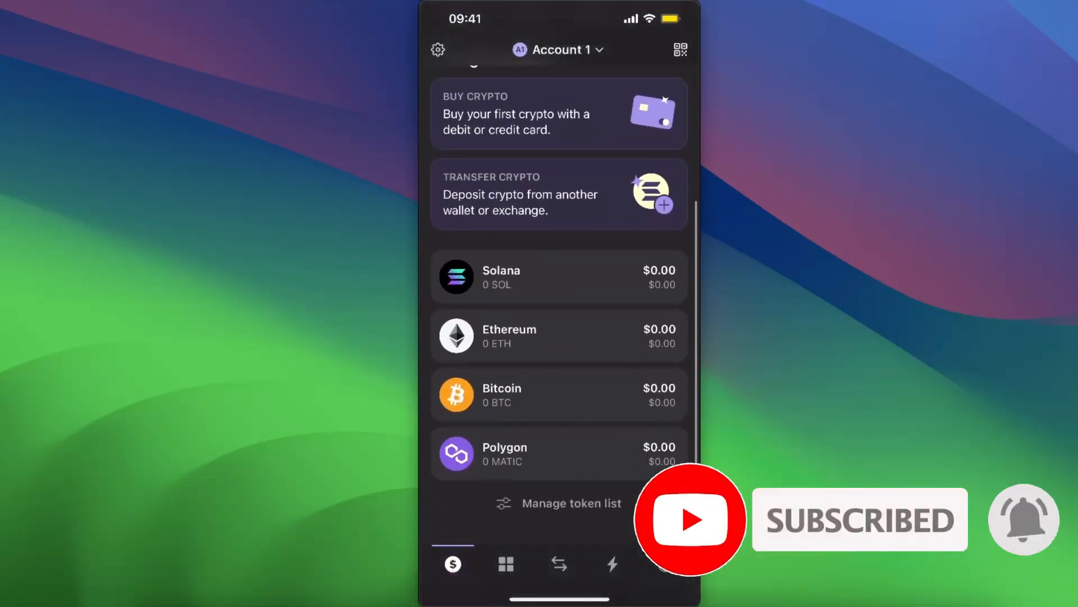